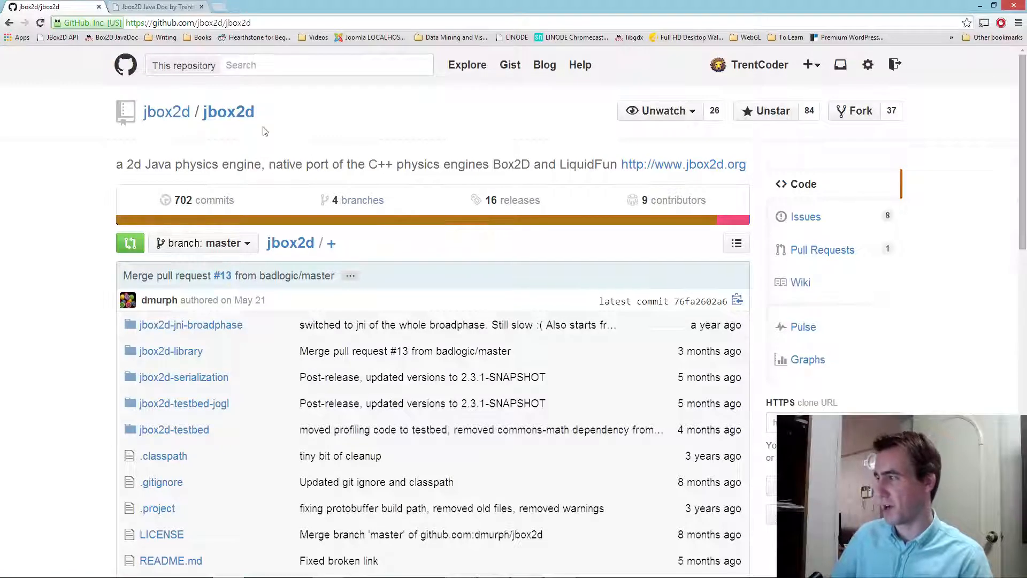
- Send the jbox2d/jbox2d repository to GitHub for Windows via Clone in Desktop
{"action": "left_click", "coordinate": [188, 23]}
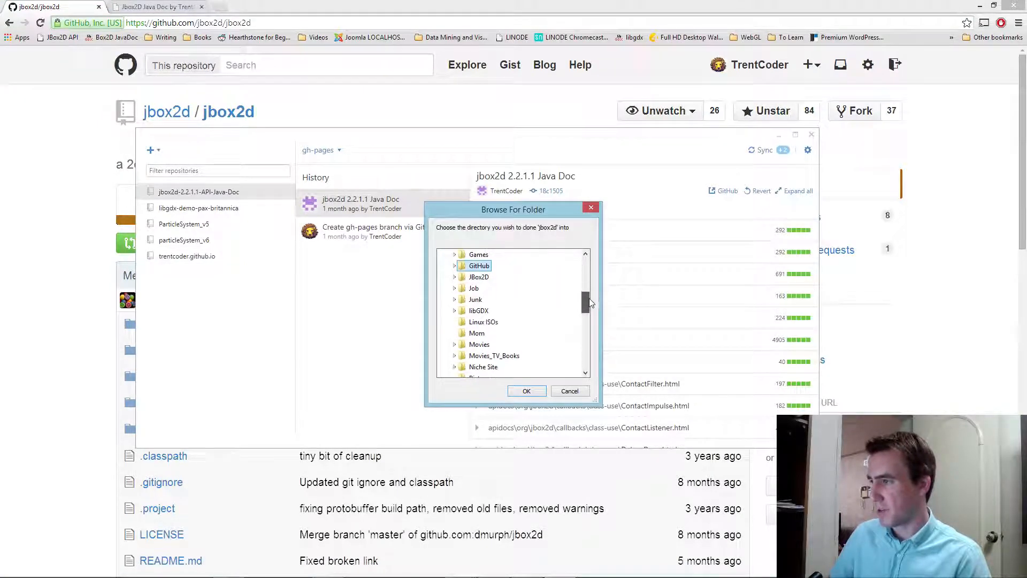
- Clone jbox2d into E:\GitHub_TrentCoder so it appears in the local repository list
{"action": "scroll", "scroll_direction": "down", "scroll_amount": 3}
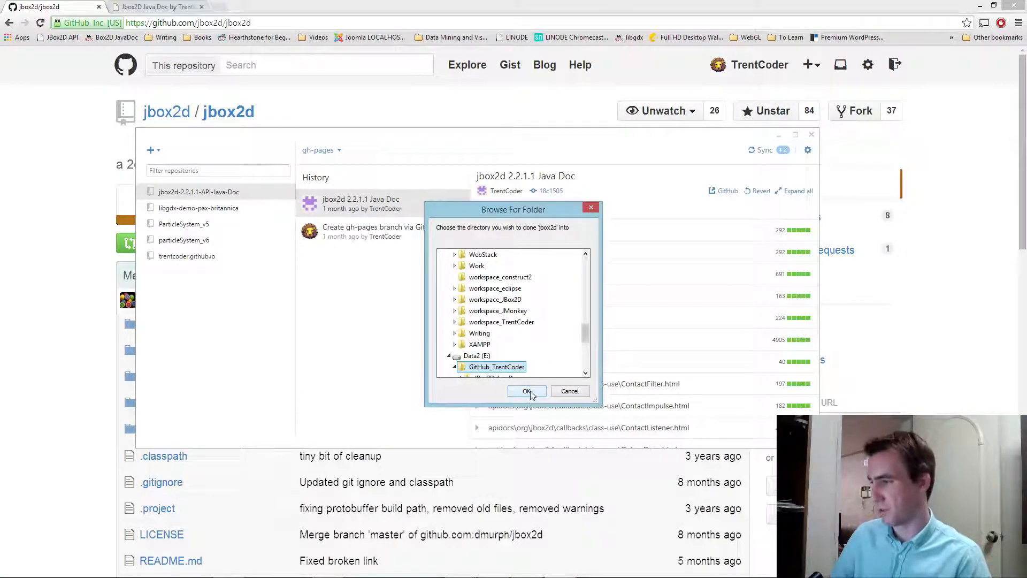
{"action": "left_click", "coordinate": [526, 391]}
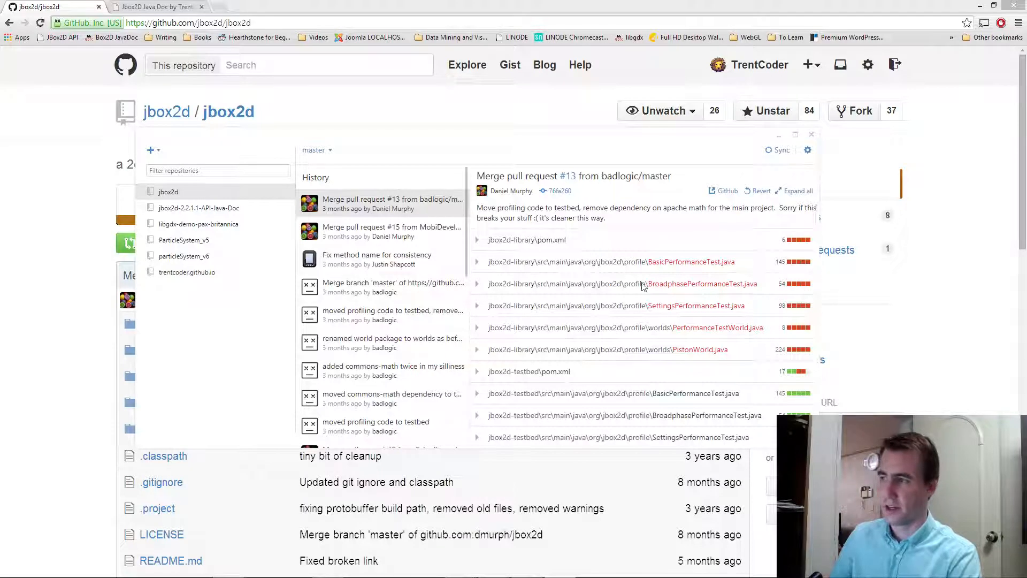
{"action": "mouse_move", "coordinate": [540, 218]}
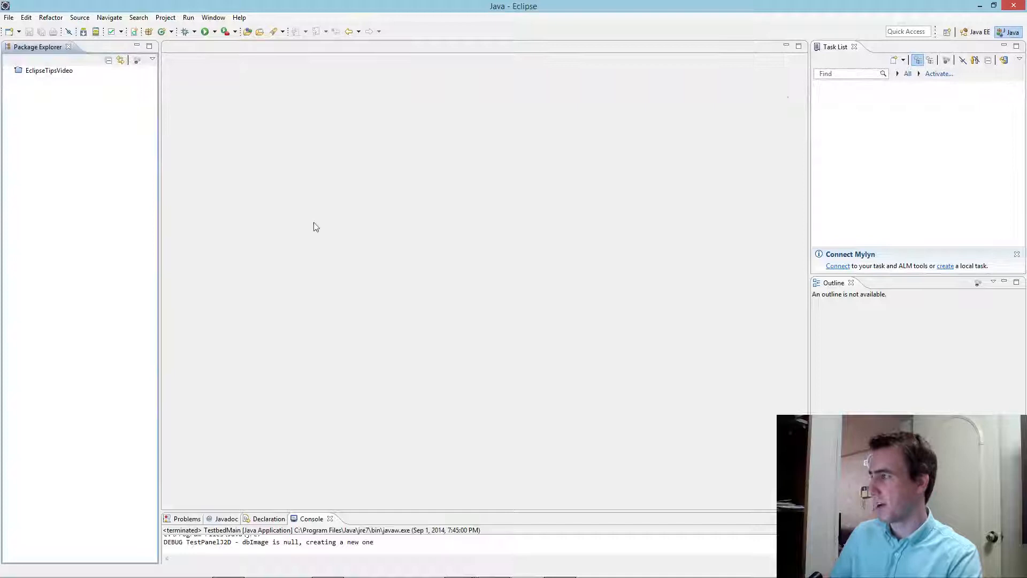
- Start an Existing Maven Projects import pointed at the cloned jbox2d folder
{"action": "left_click", "coordinate": [8, 18]}
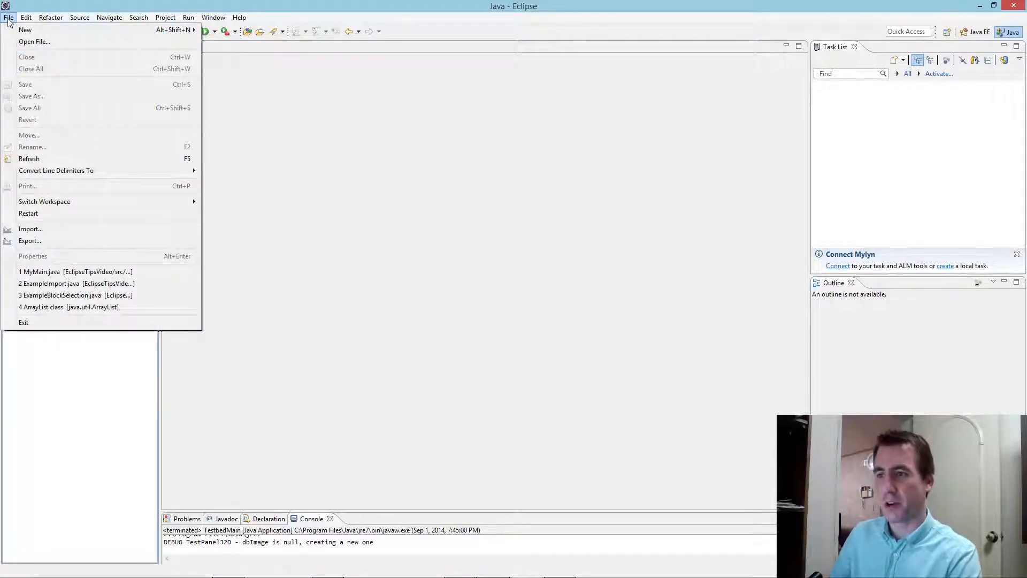
{"action": "left_click", "coordinate": [30, 229]}
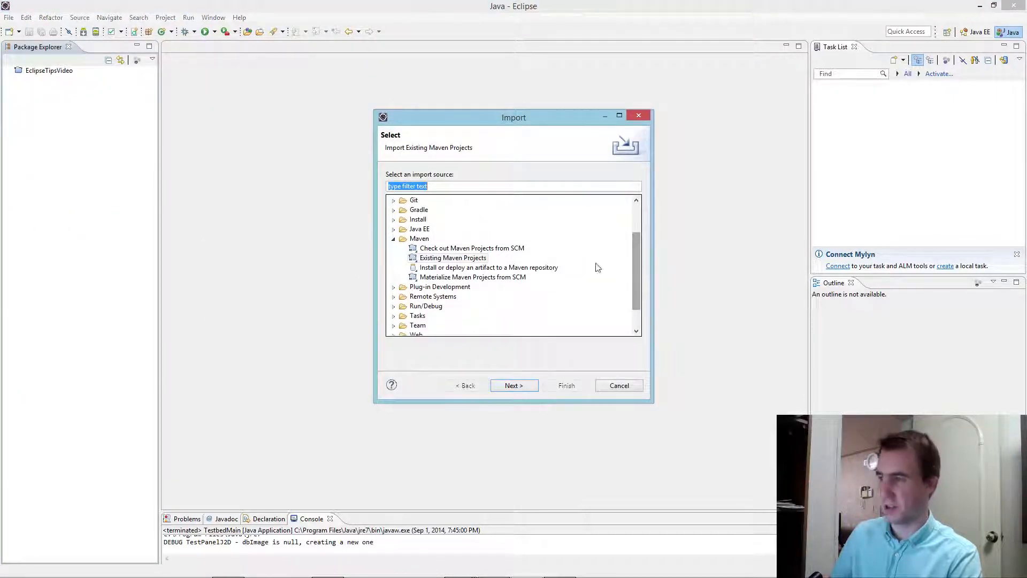
{"action": "left_click", "coordinate": [452, 258]}
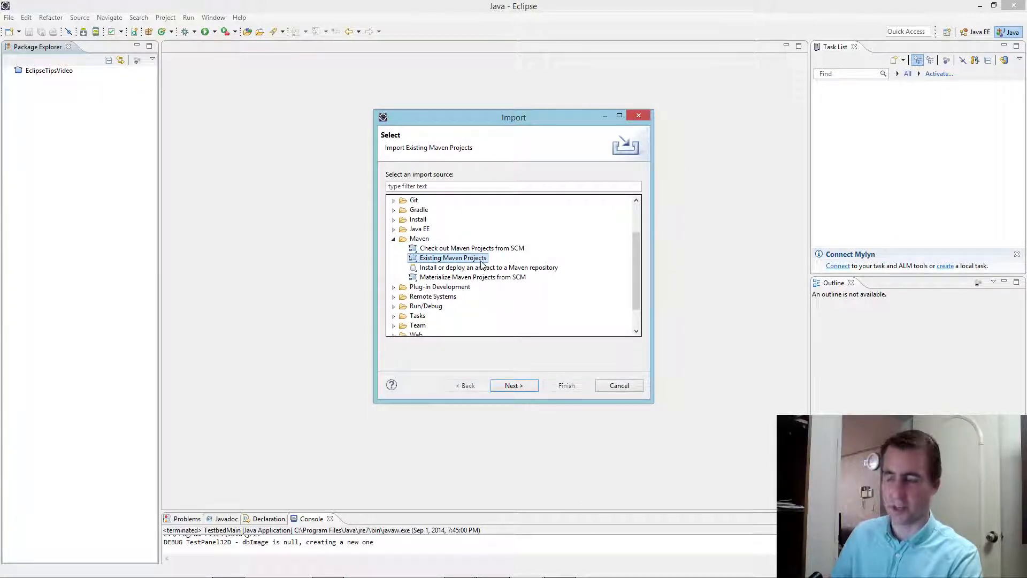
{"action": "mouse_move", "coordinate": [514, 381]}
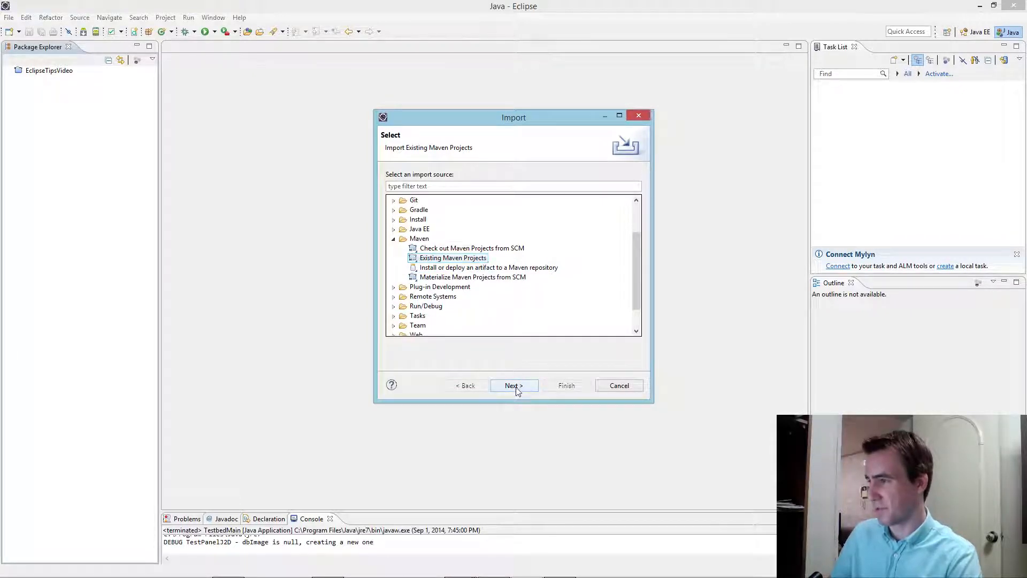
{"action": "left_click", "coordinate": [513, 386]}
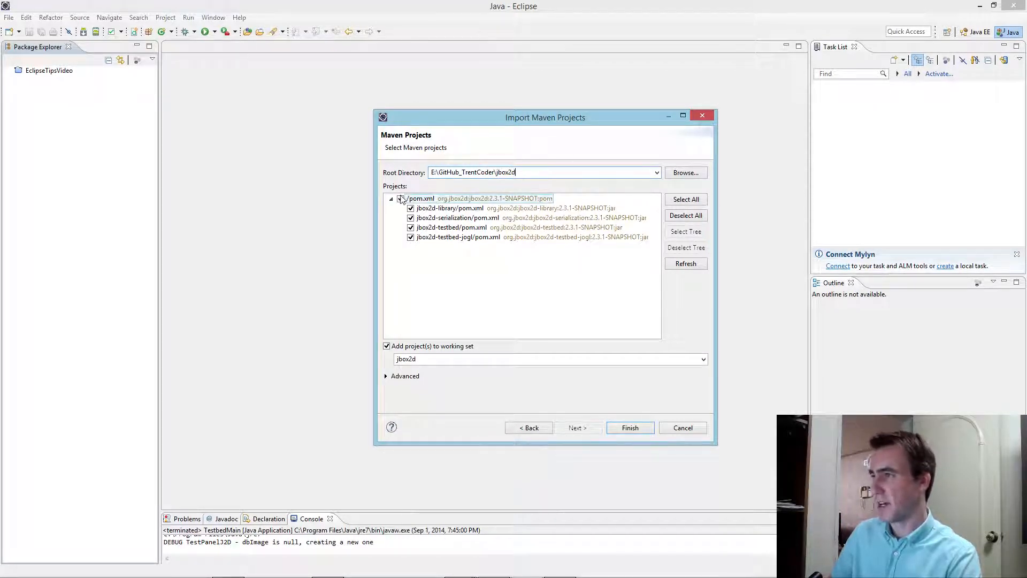
- Finish importing jbox2d and its four module projects into the workspace
{"action": "left_click", "coordinate": [419, 198]}
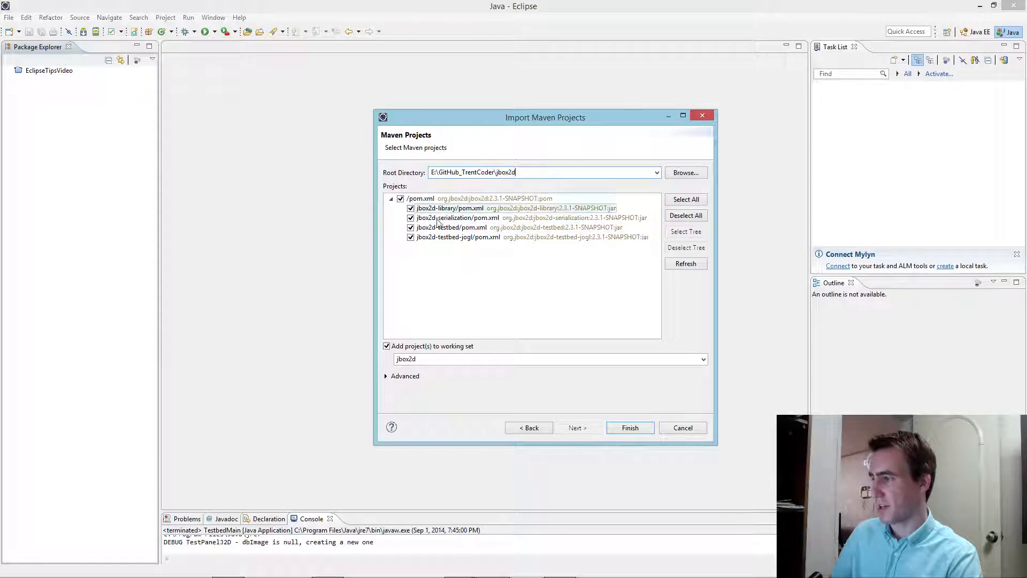
{"action": "left_click", "coordinate": [629, 427]}
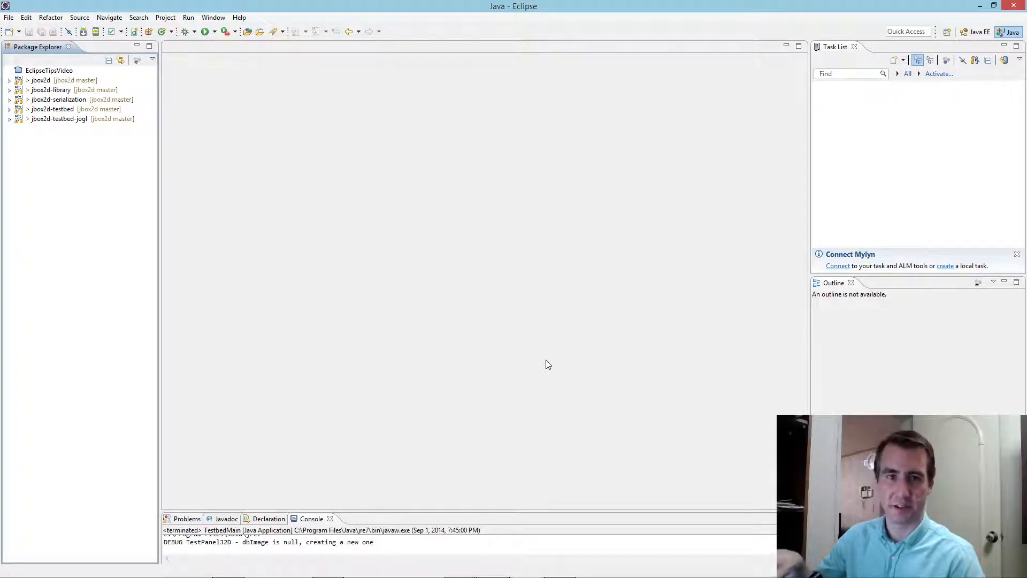
{"action": "mouse_move", "coordinate": [528, 342]}
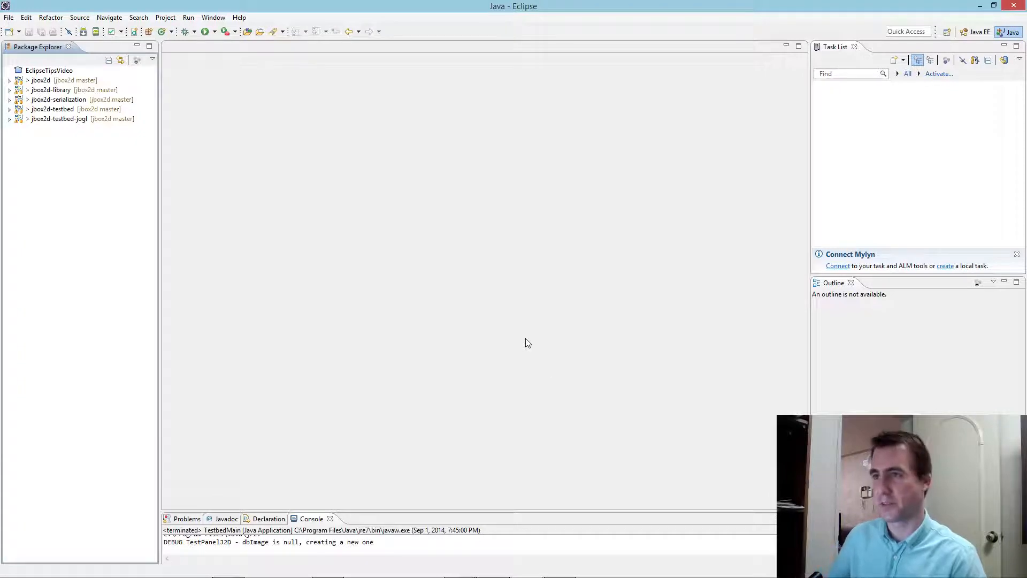
- Expand jbox2d-testbed > src/main/java > org.jbox2d.testbed.tests to show its test classes
{"action": "left_click", "coordinate": [41, 80]}
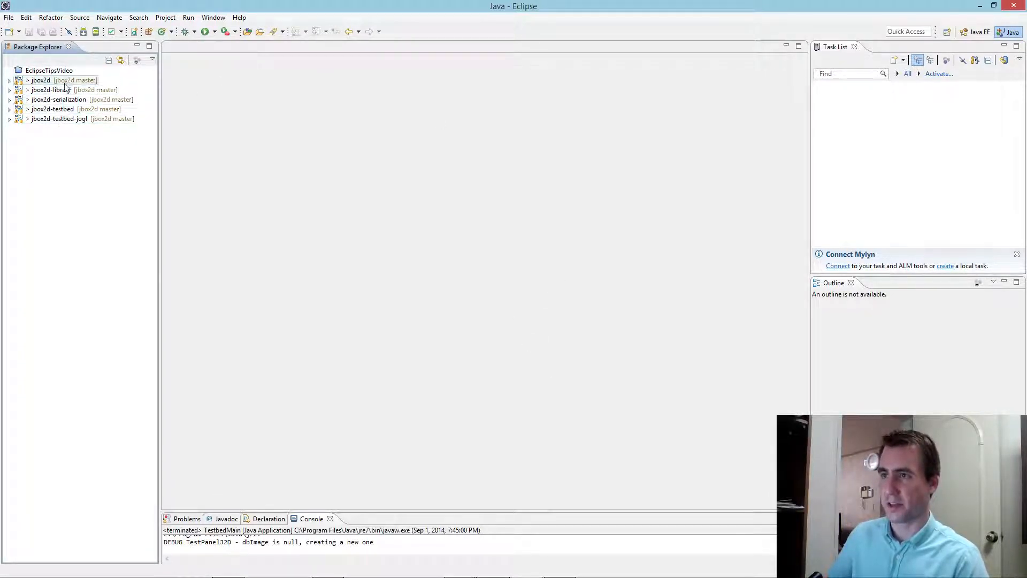
{"action": "left_click", "coordinate": [53, 110]}
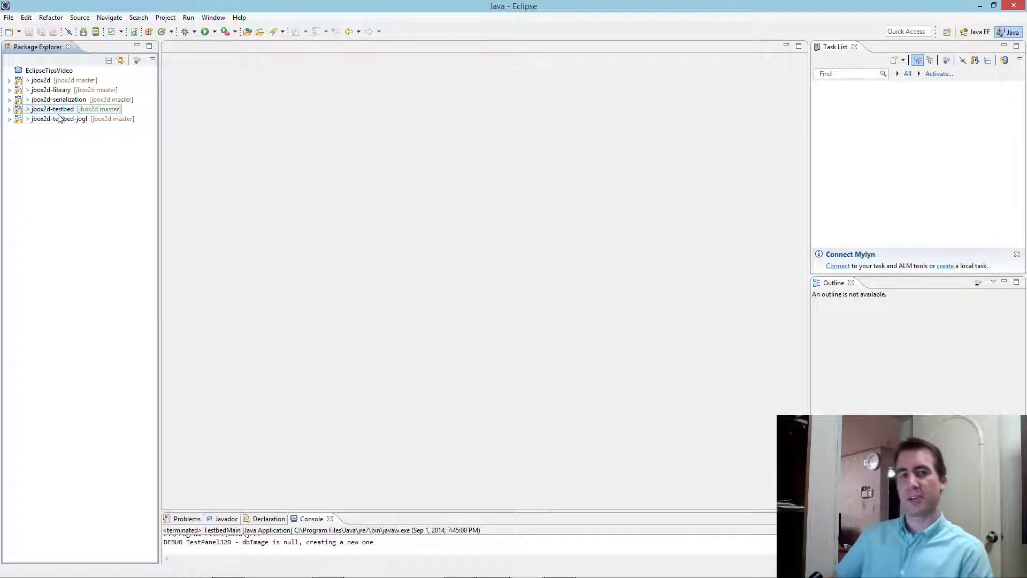
{"action": "left_click", "coordinate": [10, 109]}
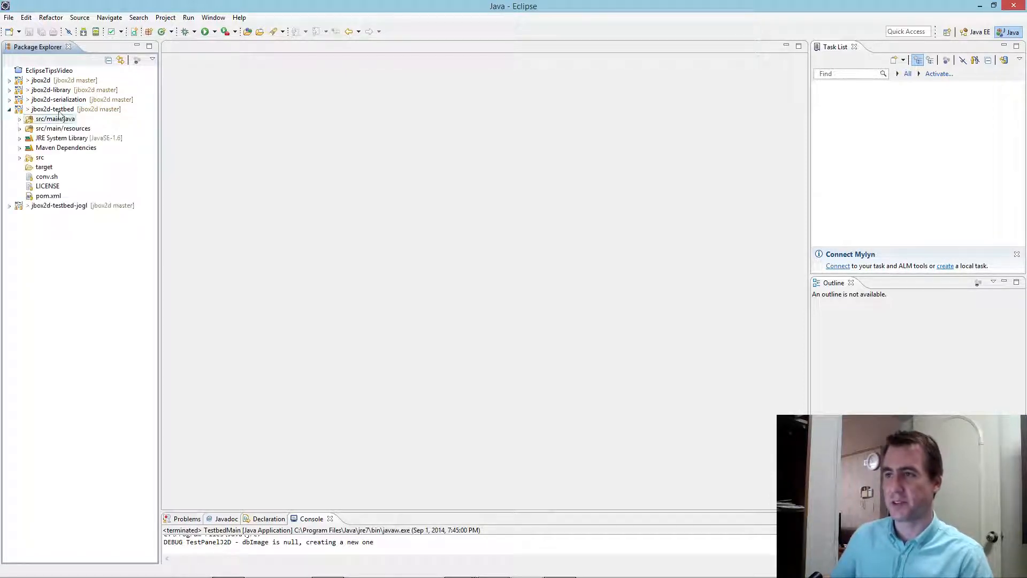
{"action": "left_click", "coordinate": [21, 119]}
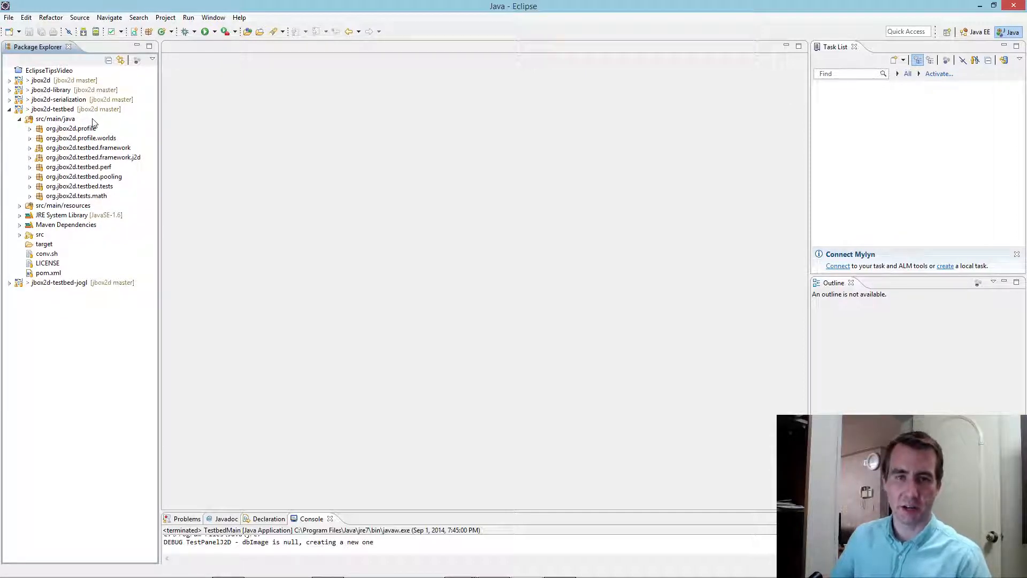
{"action": "left_click", "coordinate": [68, 127]}
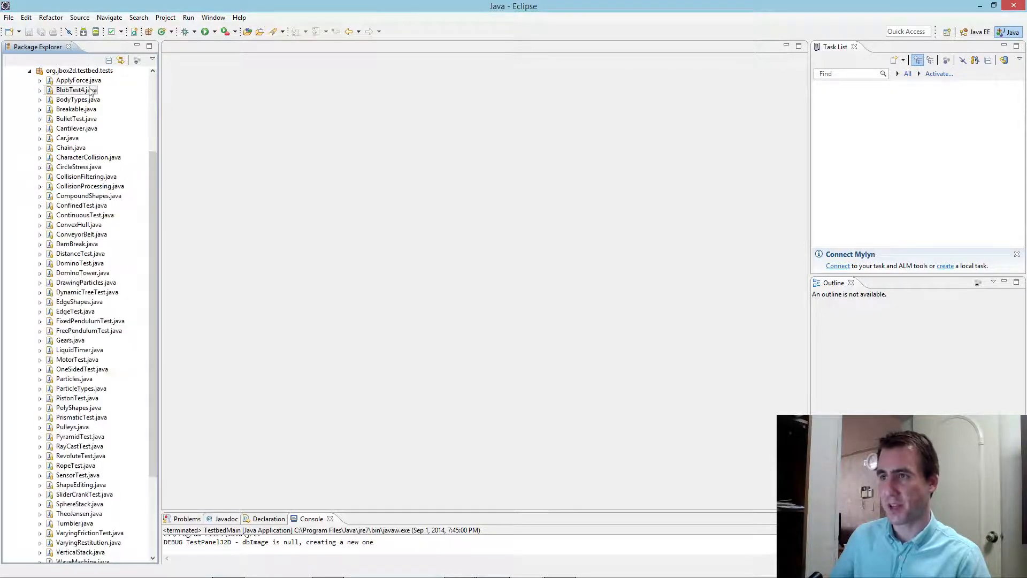
{"action": "scroll", "scroll_direction": "down", "scroll_amount": 3}
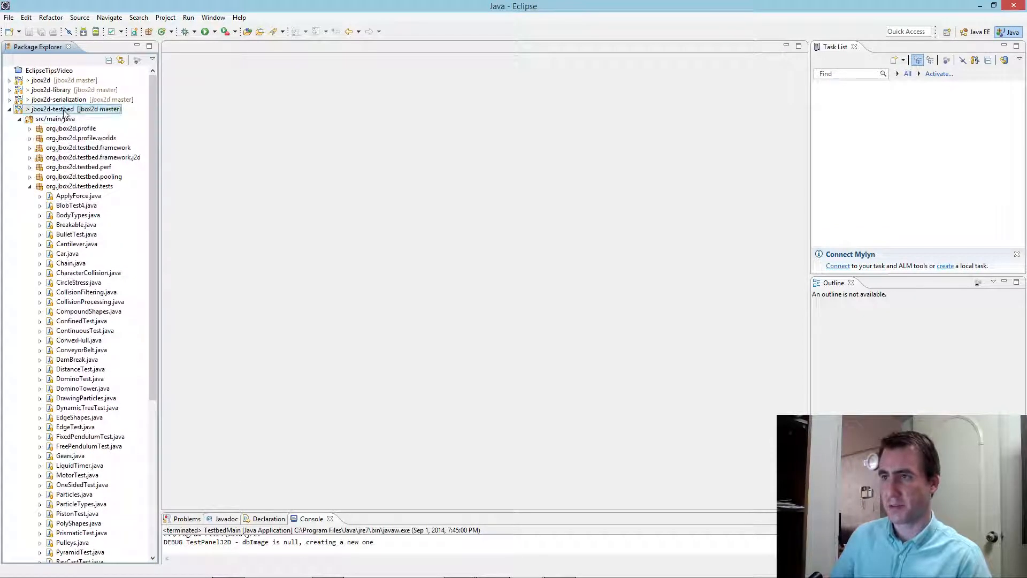
- Run jbox2d-testbed as a Java application with TestbedMain as the main class
{"action": "right_click", "coordinate": [52, 109]}
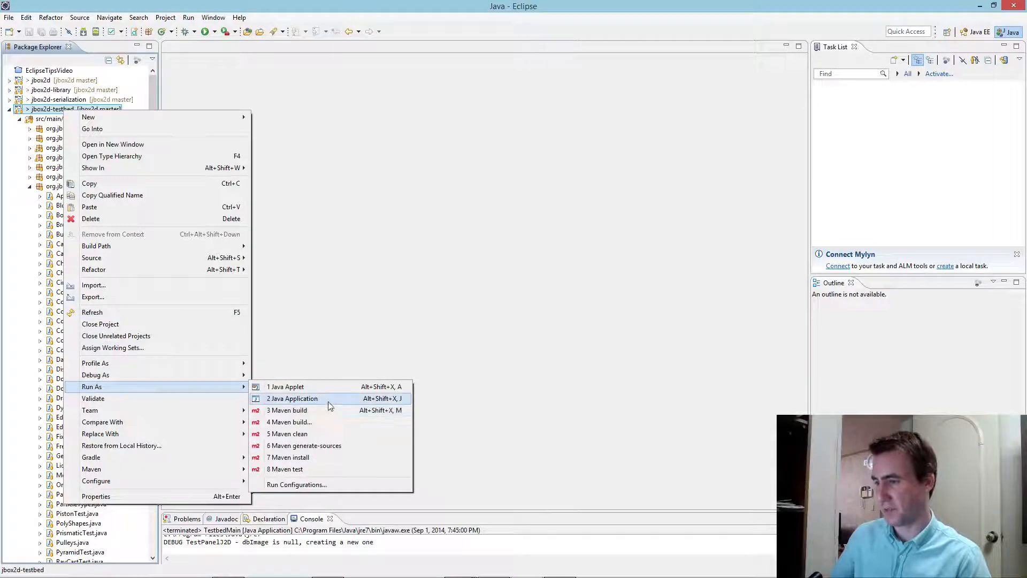
{"action": "left_click", "coordinate": [292, 399]}
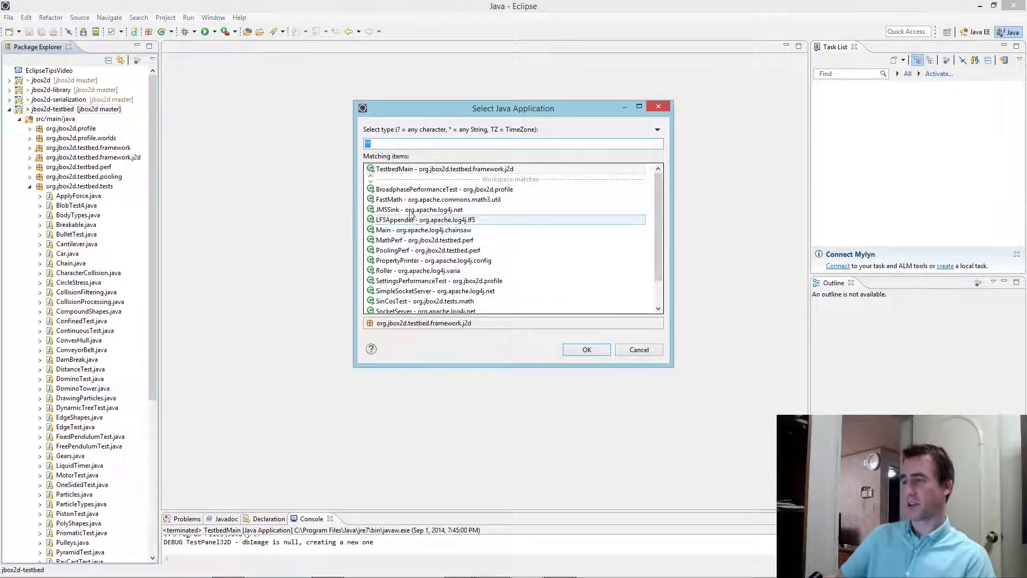
{"action": "type", "text": "*"}
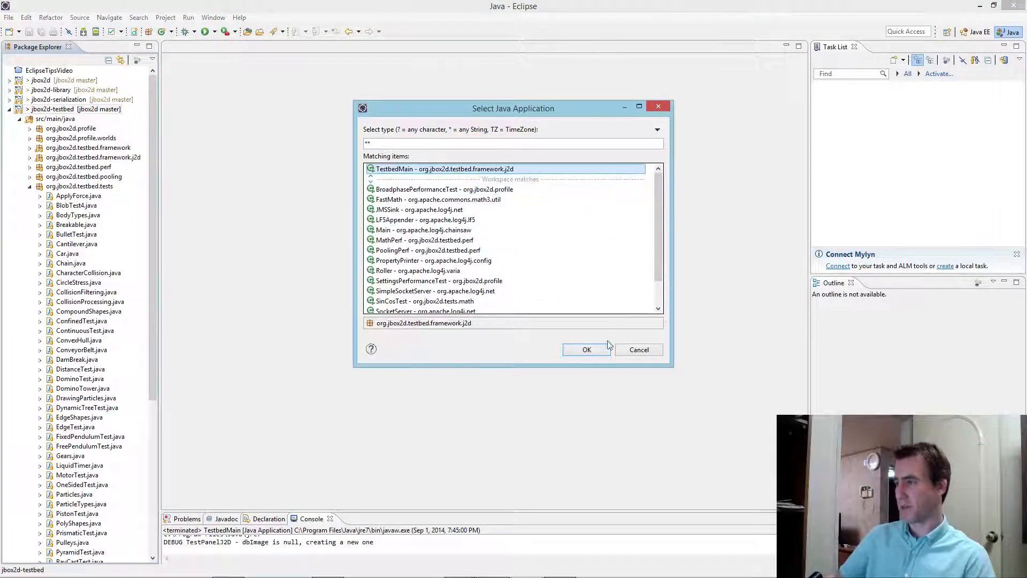
{"action": "left_click", "coordinate": [586, 349]}
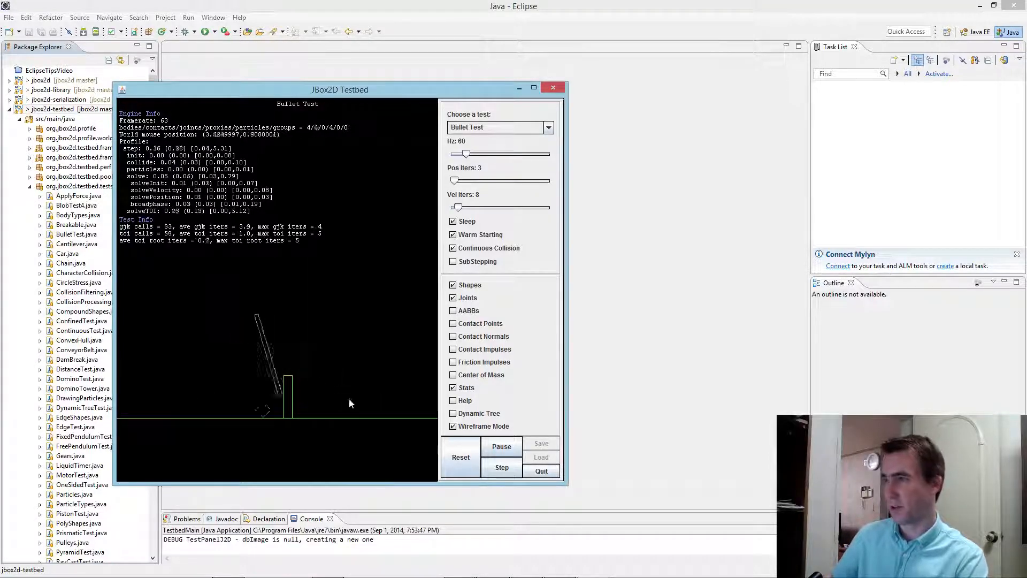
- Run the Liquid Timer and Dominos simulations, then quit the testbed
{"action": "left_click", "coordinate": [548, 127]}
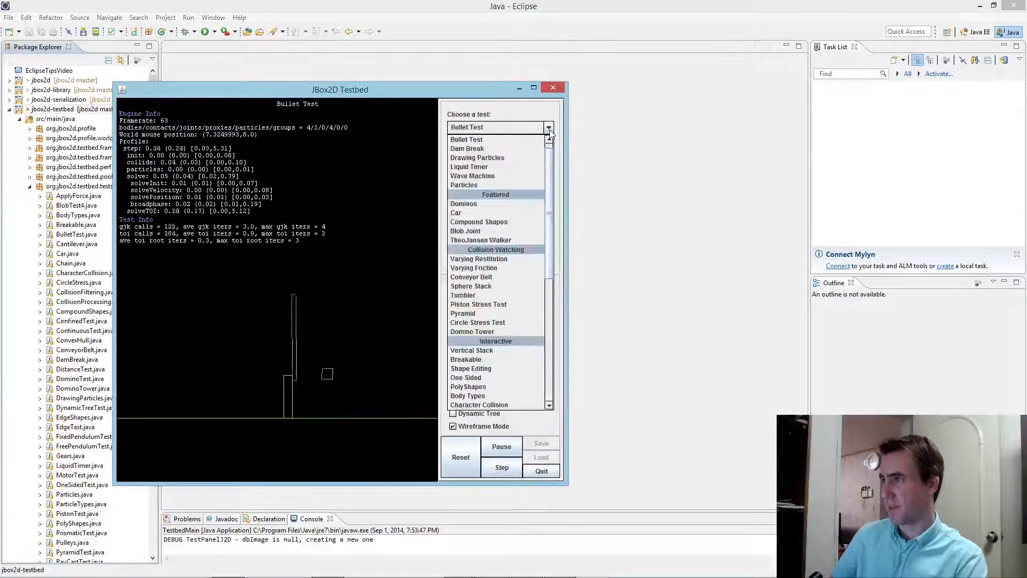
{"action": "left_click", "coordinate": [468, 167]}
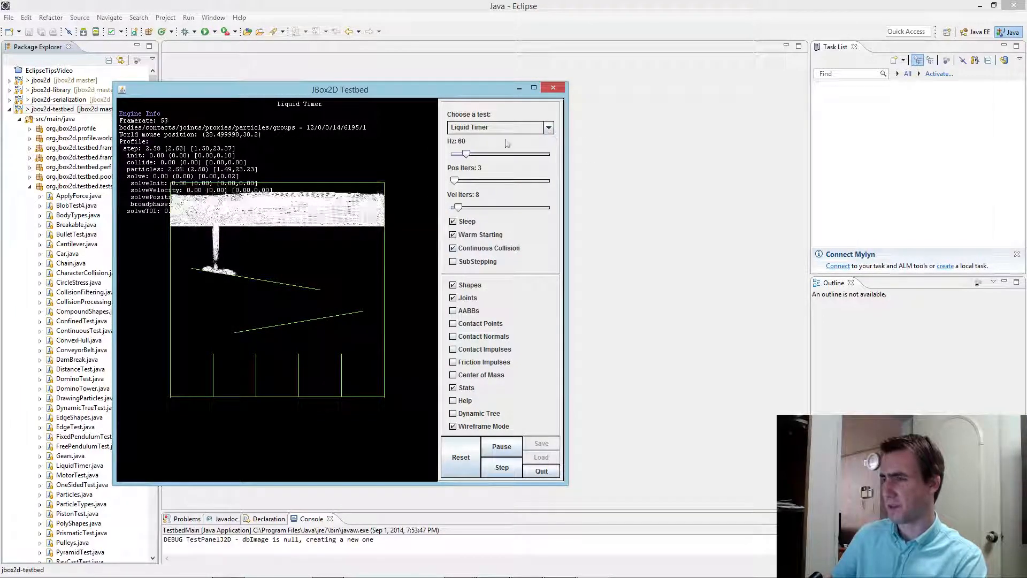
{"action": "left_click", "coordinate": [548, 128]}
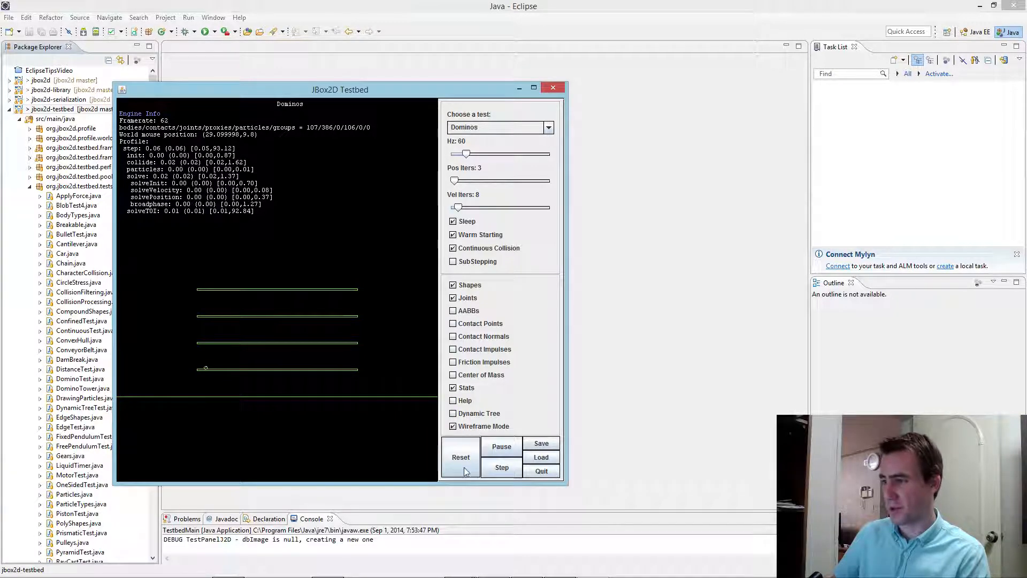
{"action": "left_click", "coordinate": [460, 457]}
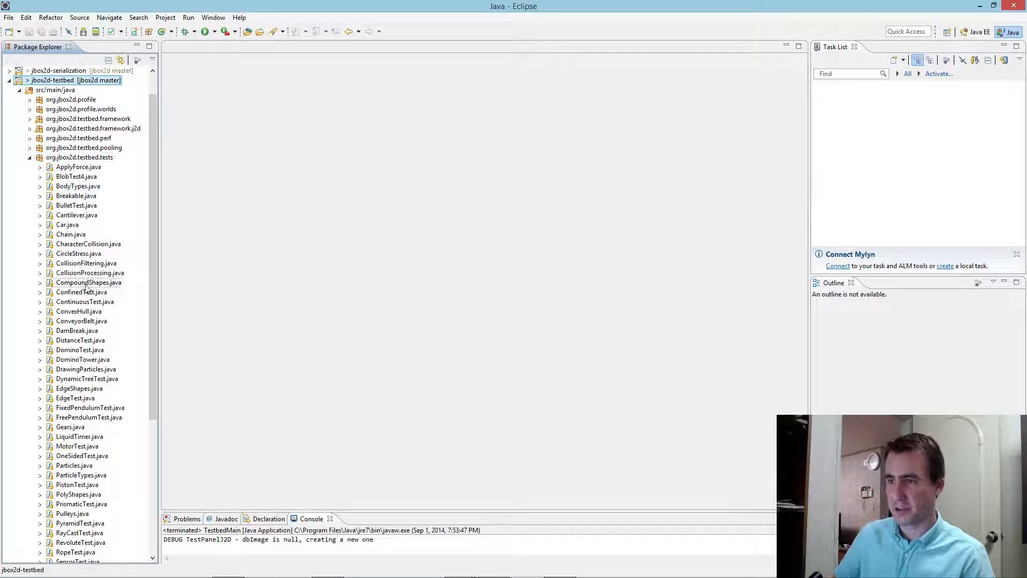
- Edit DominoTest.java so getTestName() returns "Dominos Hi Youtube!!!!!!"
{"action": "double_click", "coordinate": [79, 349]}
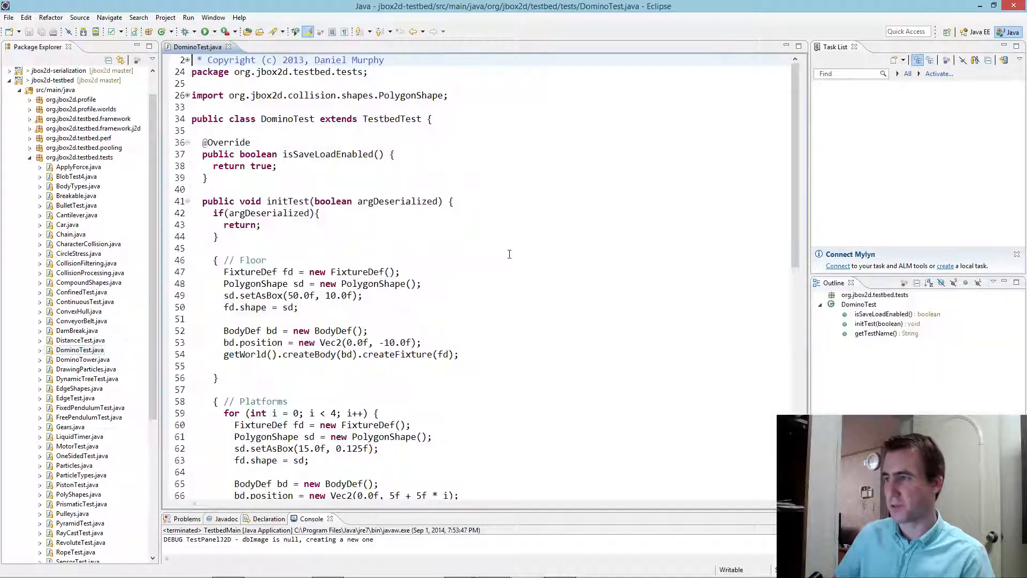
{"action": "scroll", "scroll_direction": "down", "scroll_amount": 3}
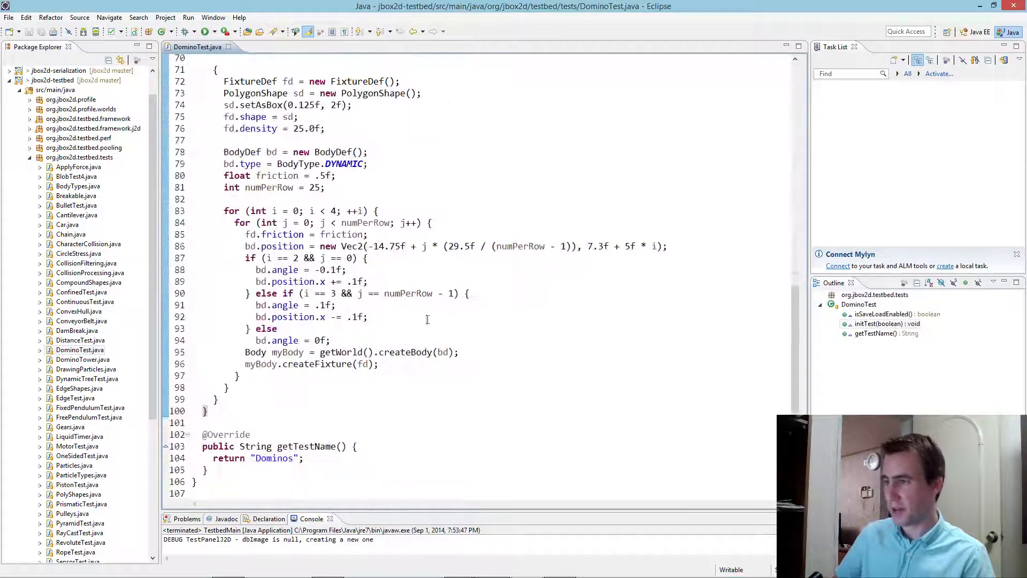
{"action": "left_click", "coordinate": [293, 458]}
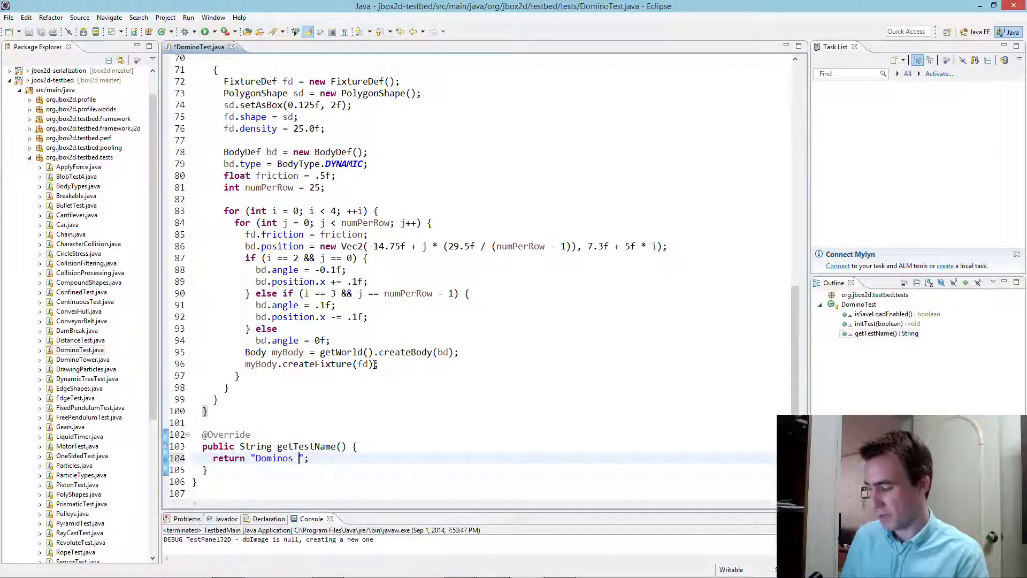
{"action": "type", "text": "Hi Youtube"}
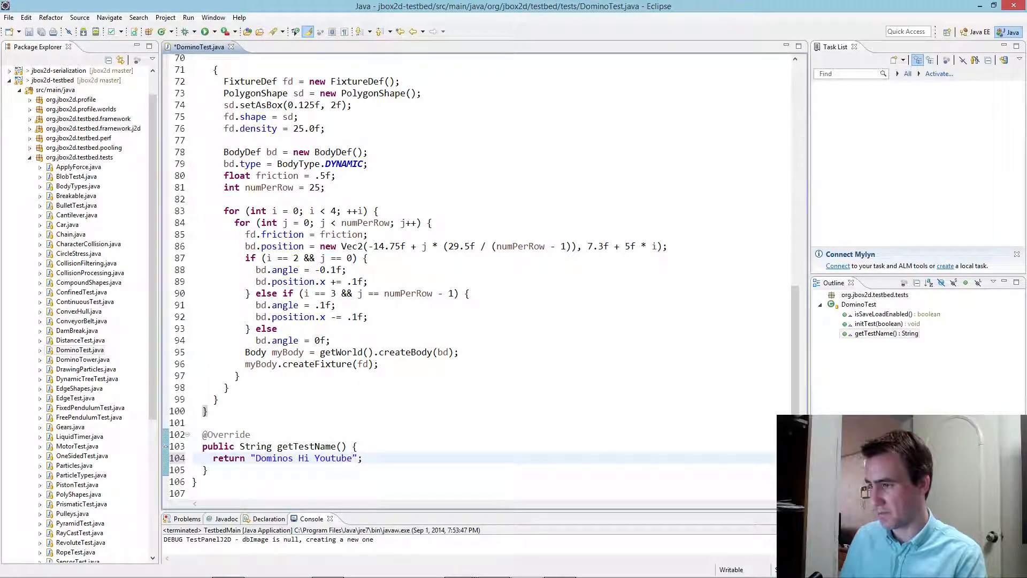
{"action": "type", "text": "!!!!!!"}
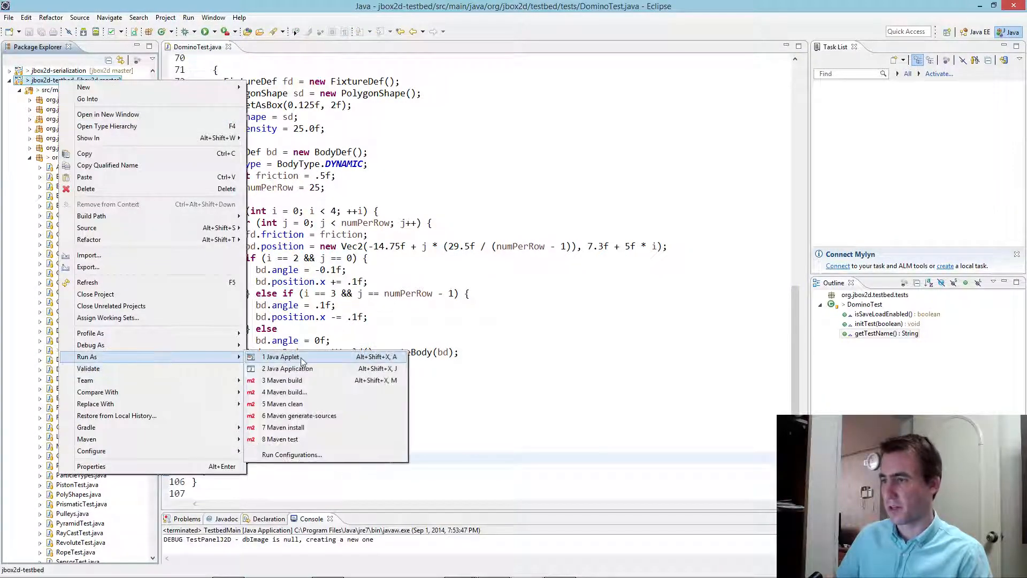
- Relaunch TestbedMain and select the renamed "Dominos Hi Youtube!!!!!!" test
{"action": "left_click", "coordinate": [287, 368]}
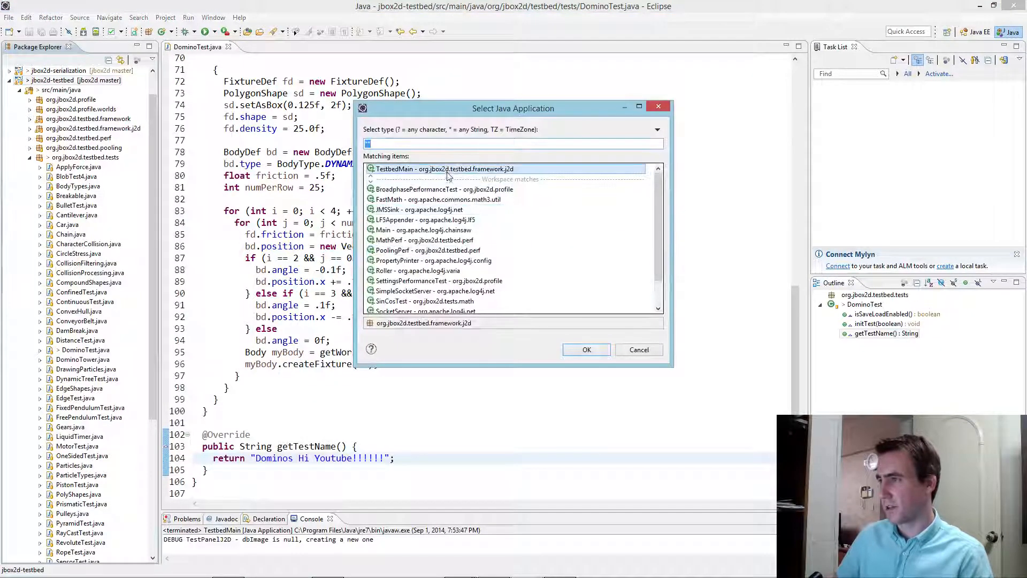
{"action": "left_click", "coordinate": [585, 348]}
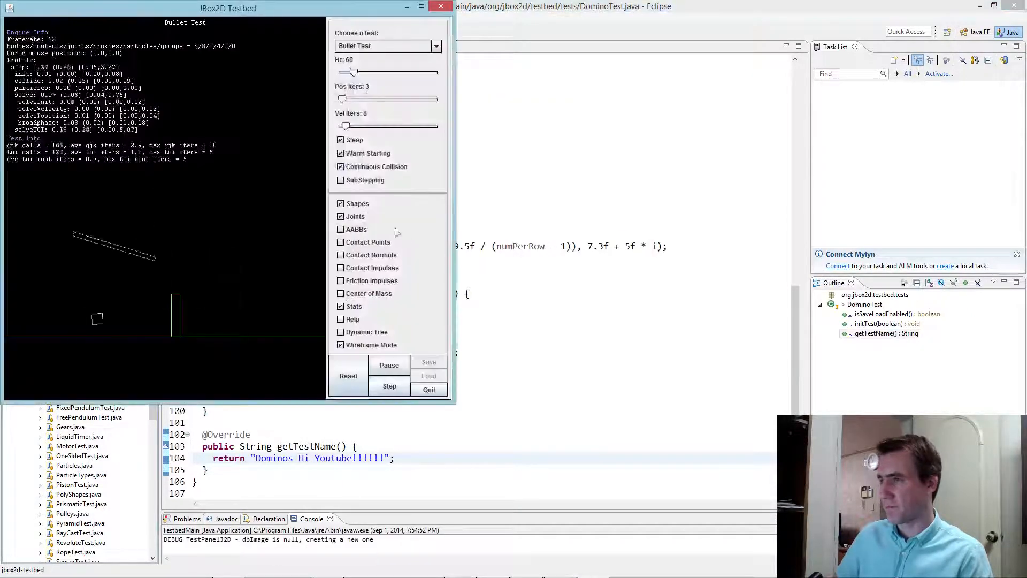
{"action": "left_click", "coordinate": [436, 44]}
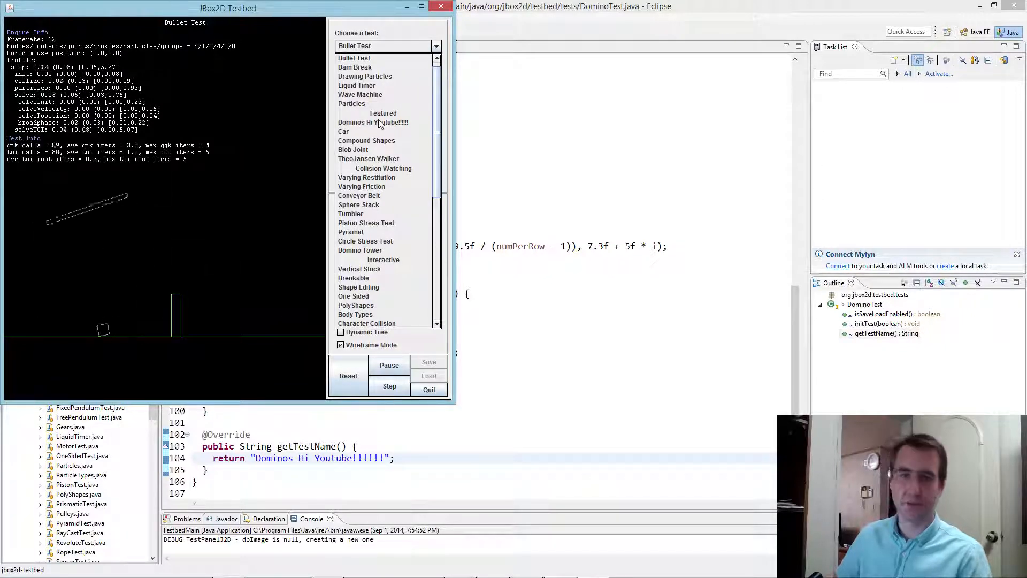
{"action": "left_click", "coordinate": [372, 122]}
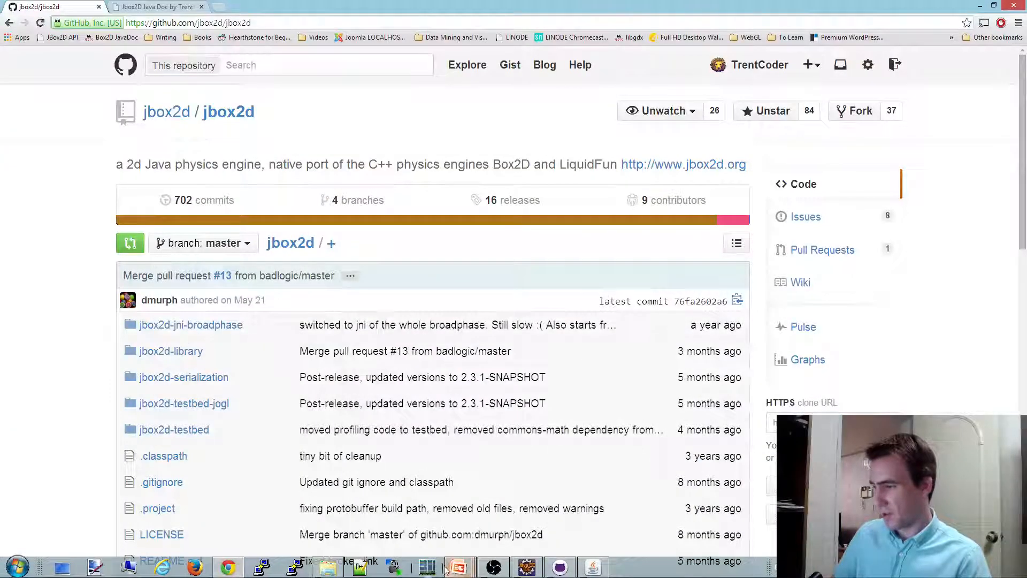
- Browse to the JBox2D Java Doc site and open its online apidocs API overview
{"action": "left_click", "coordinate": [155, 7]}
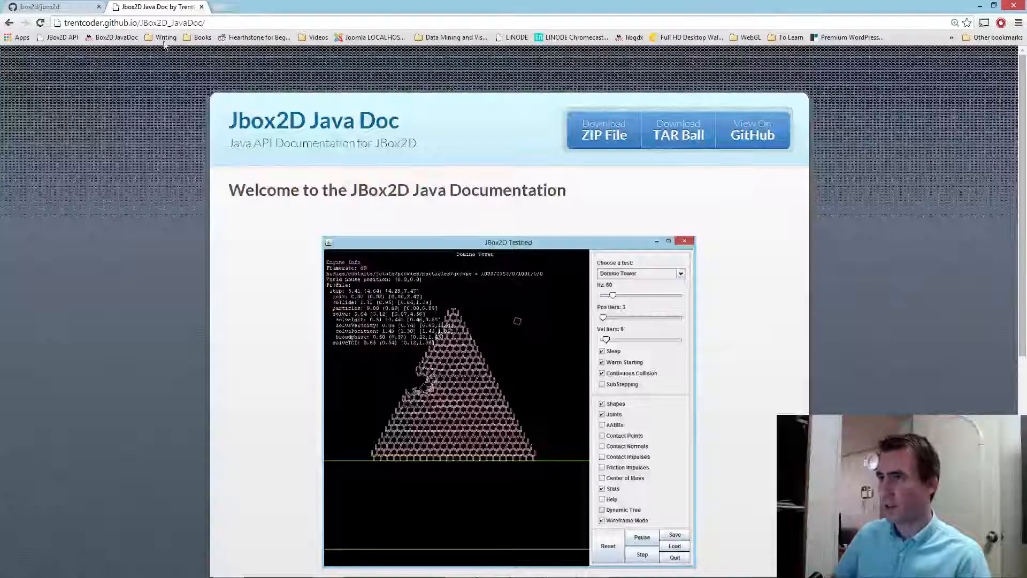
{"action": "left_click", "coordinate": [131, 22]}
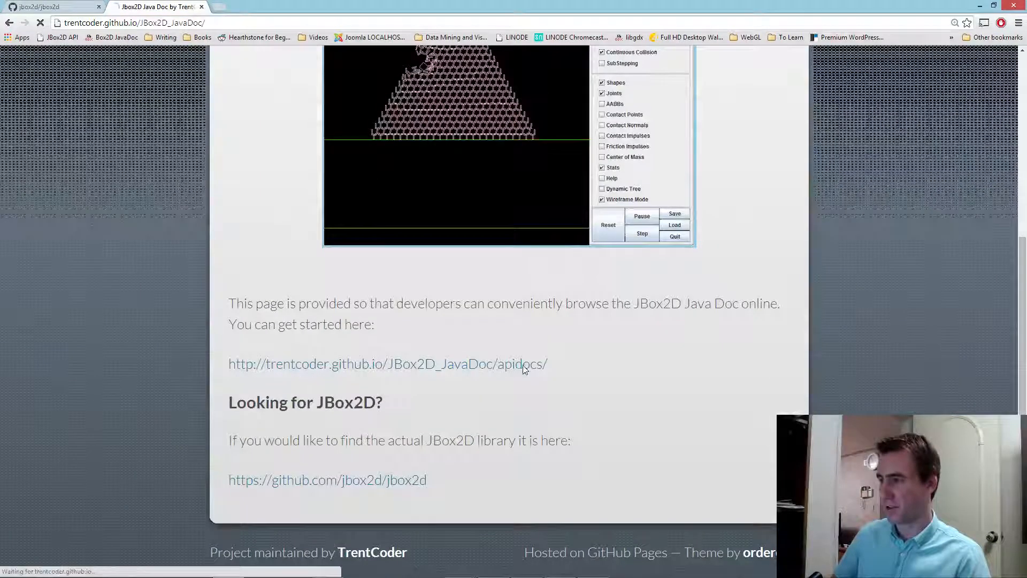
{"action": "left_click", "coordinate": [387, 364]}
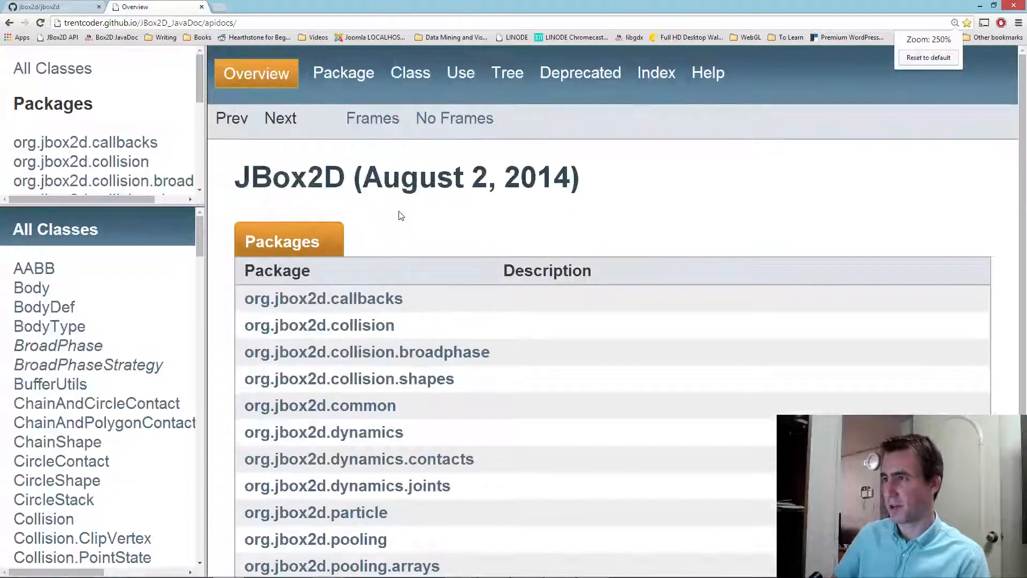
- Scroll the BodyDef Javadoc page through its fields (angle, position, type) and constructor summary
{"action": "scroll", "scroll_direction": "down", "scroll_amount": 3}
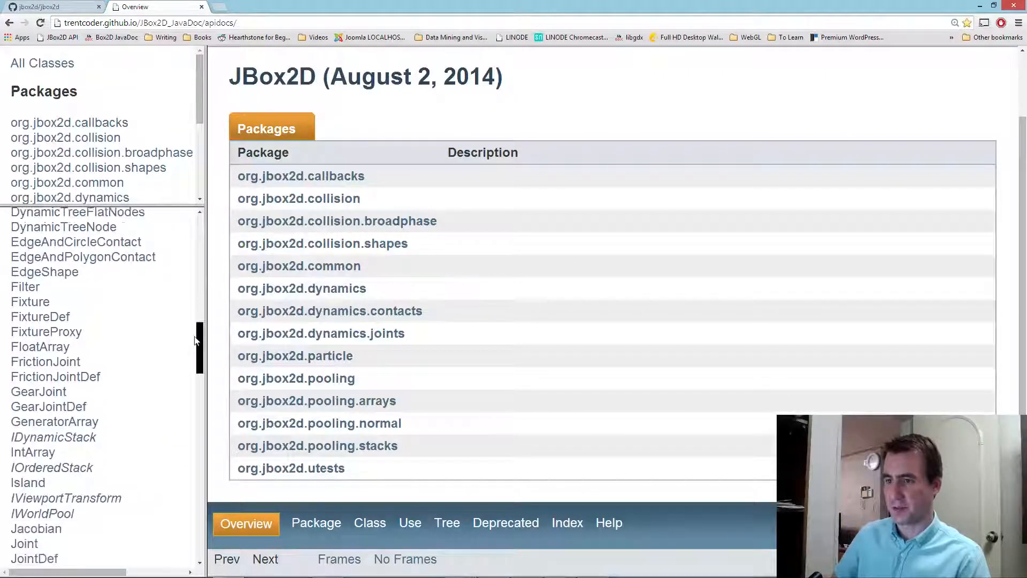
{"action": "scroll", "scroll_direction": "down", "scroll_amount": 3}
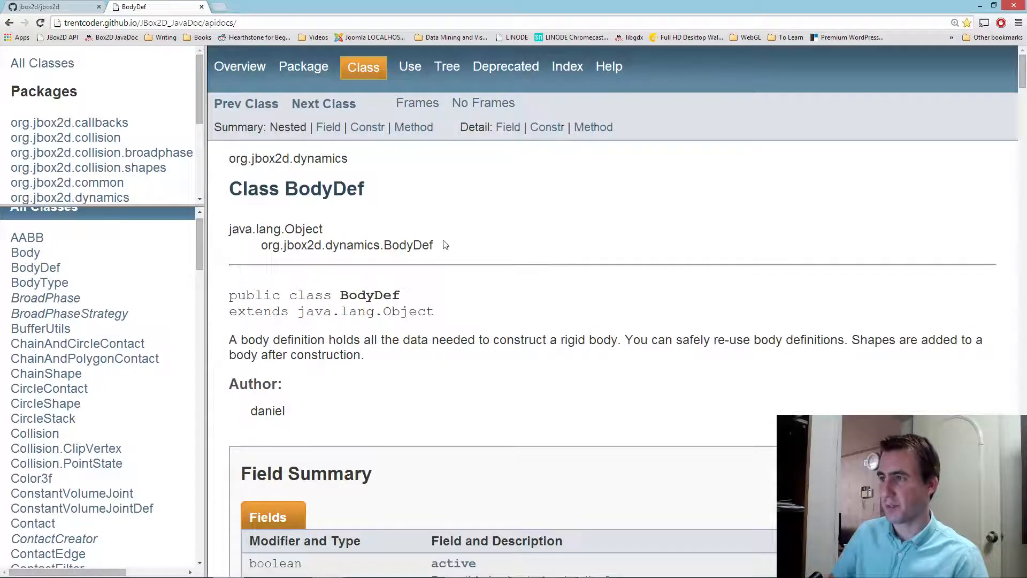
{"action": "scroll", "scroll_direction": "down", "scroll_amount": 3}
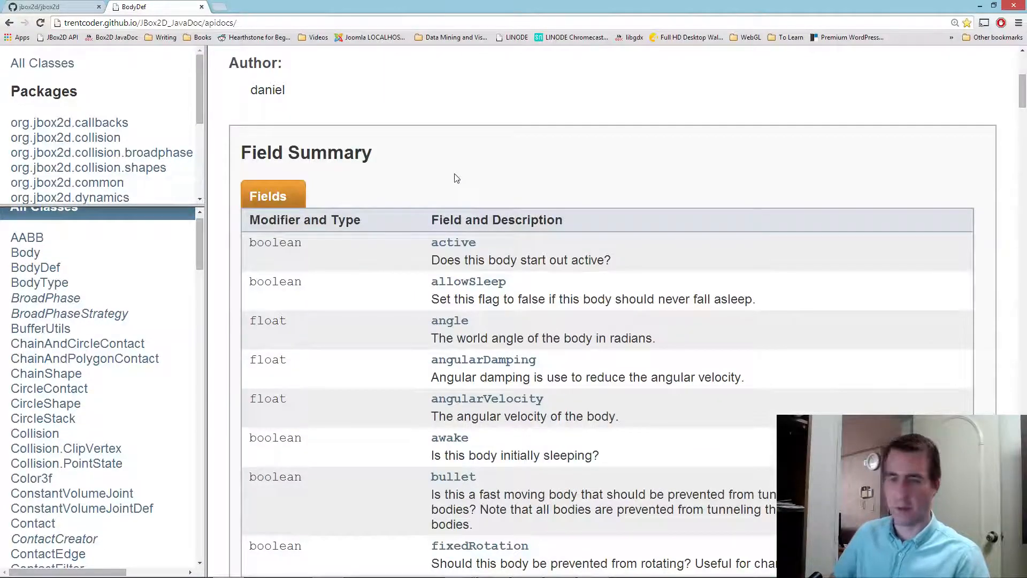
{"action": "scroll", "scroll_direction": "down", "scroll_amount": 3}
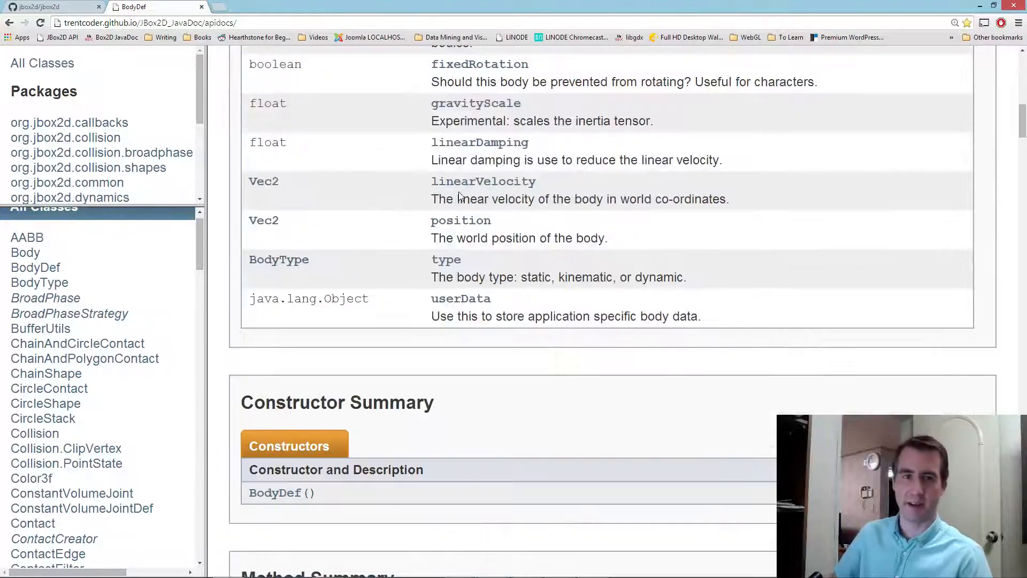
{"action": "mouse_move", "coordinate": [219, 550]}
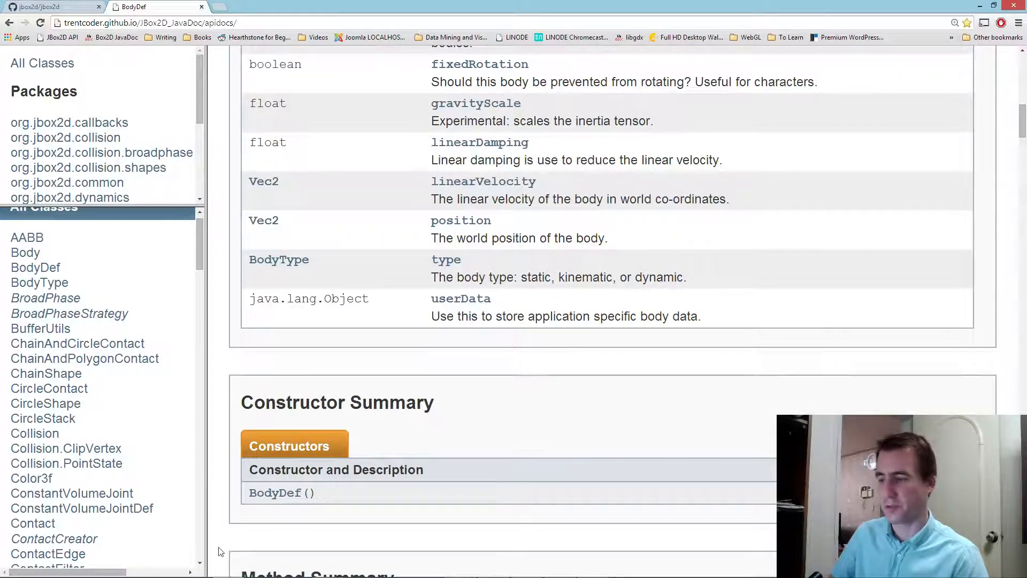